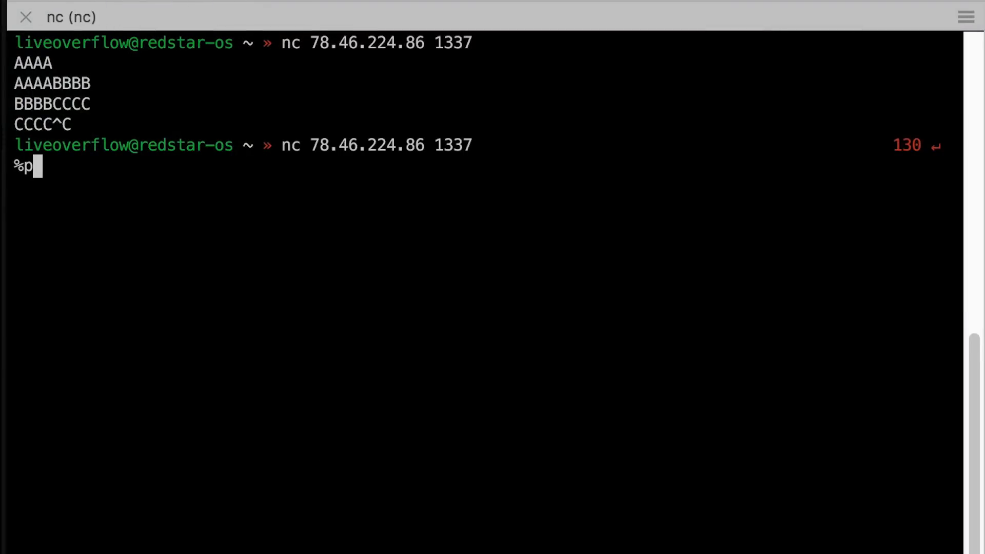
Send the %d, %x and %p format-string lines to leak four stack values
type("d %d %d %d")
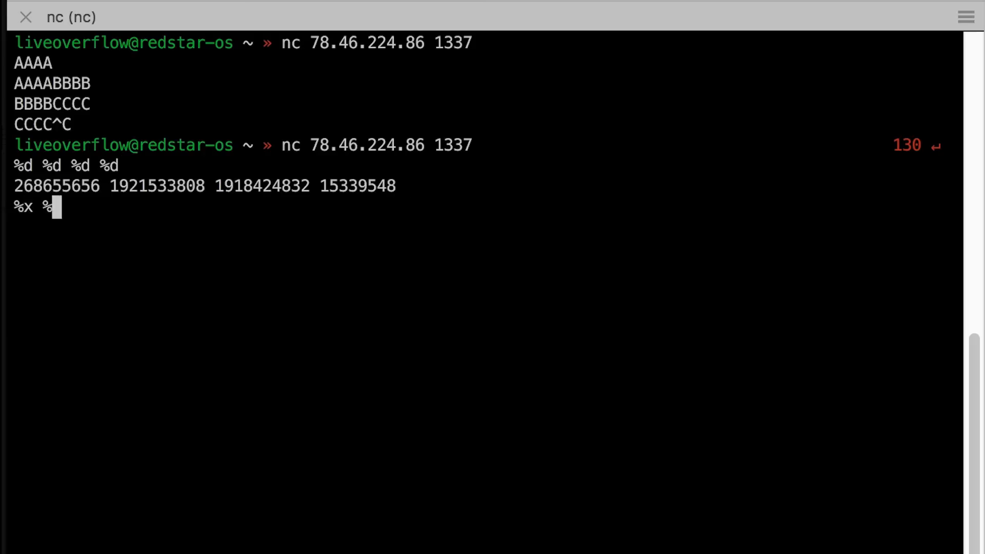
type("x %x %x")
key("Return")
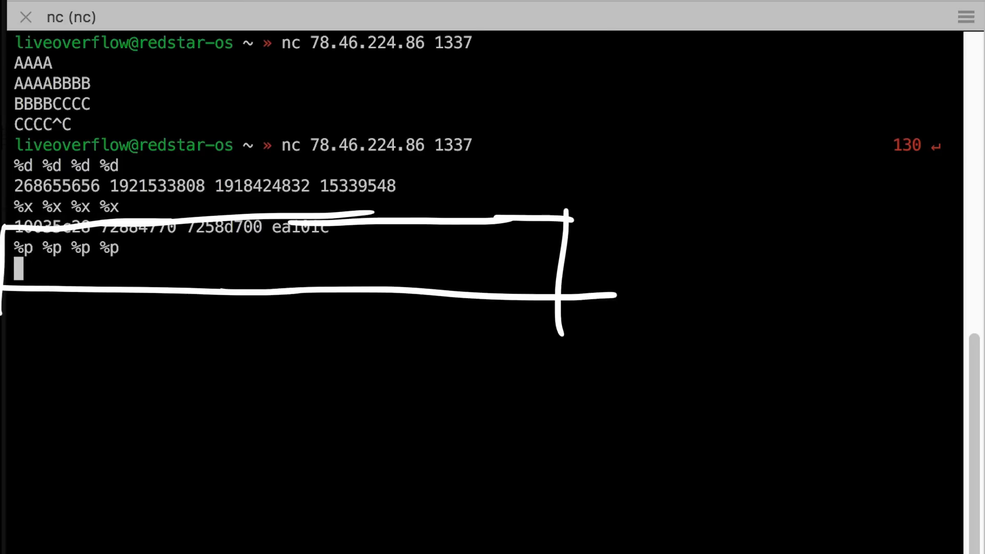
key("Return")
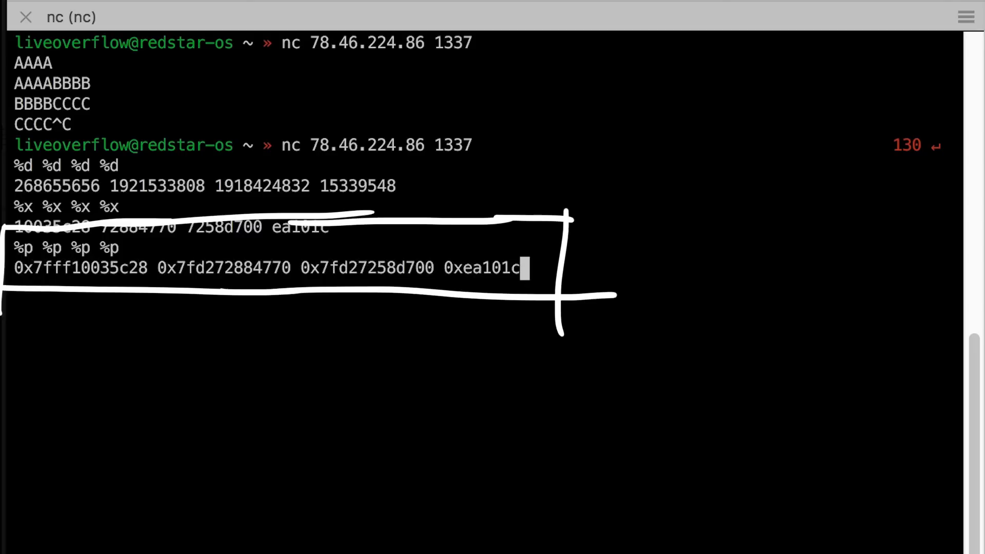